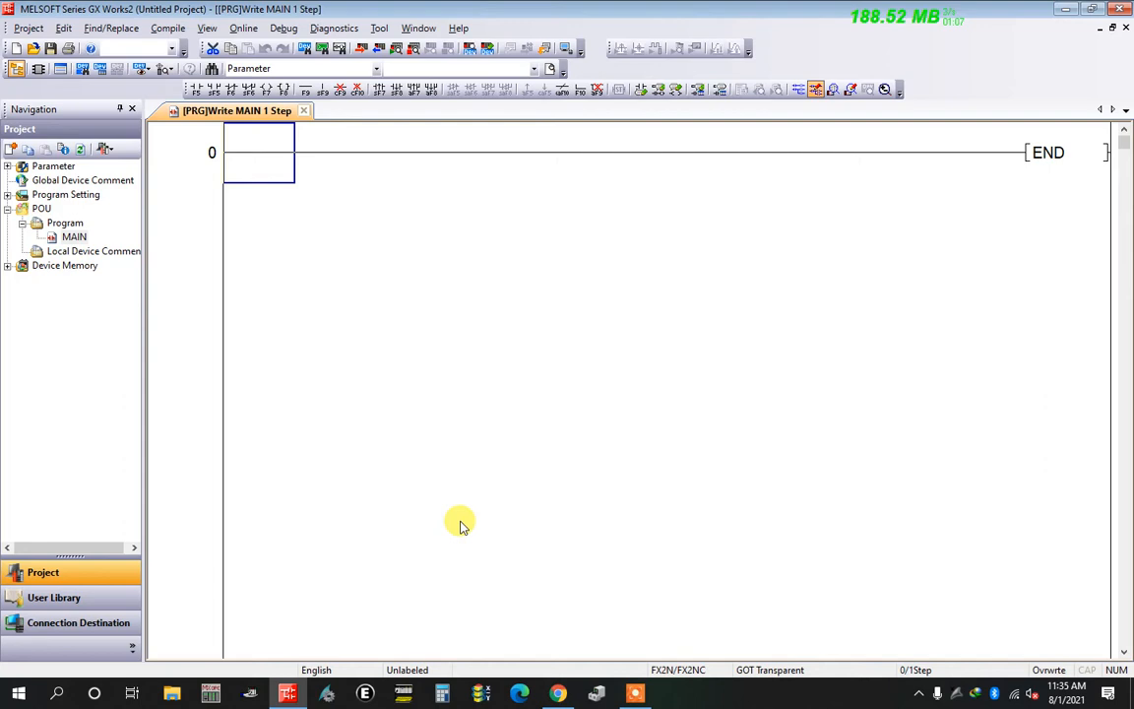
mouse_move(248, 308)
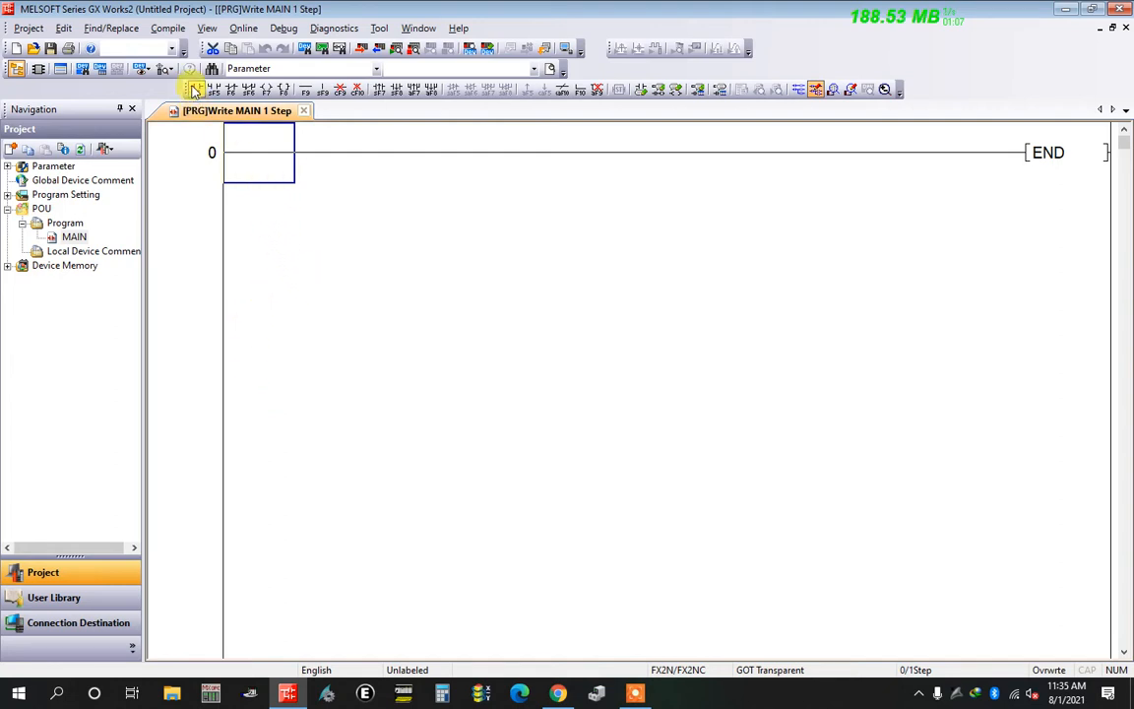
Add a rung where contact X000 drives a SET Y000 instruction
left_click(195, 89)
type("X000")
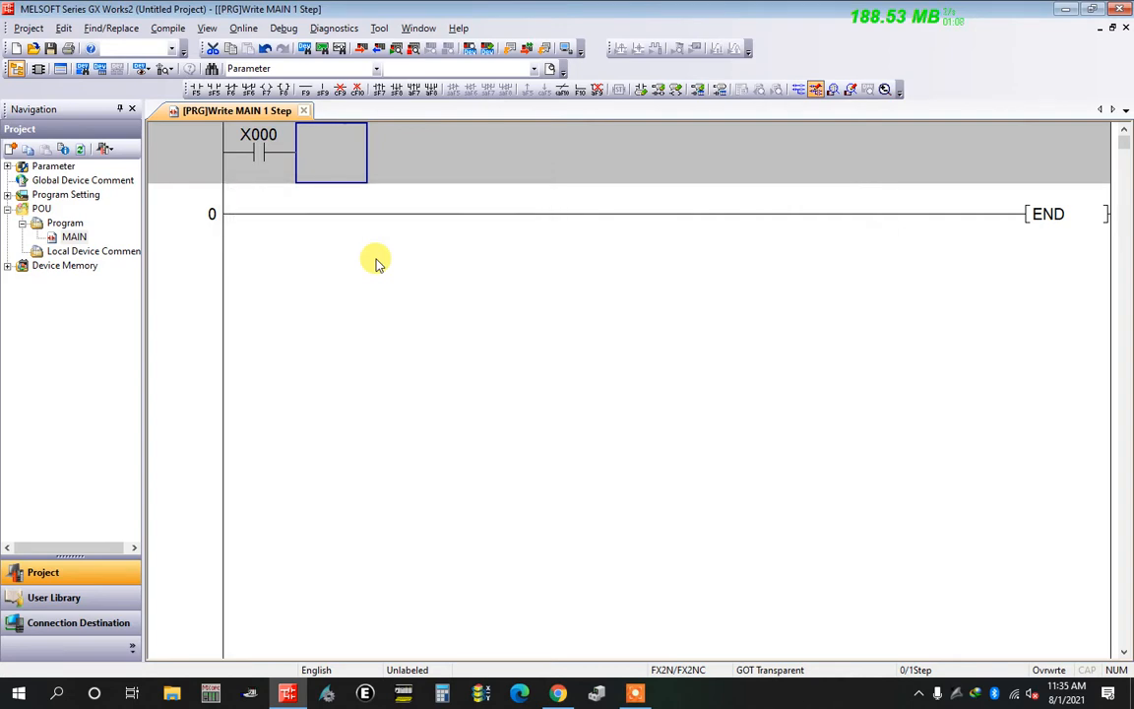
double_click(331, 151)
type("set")
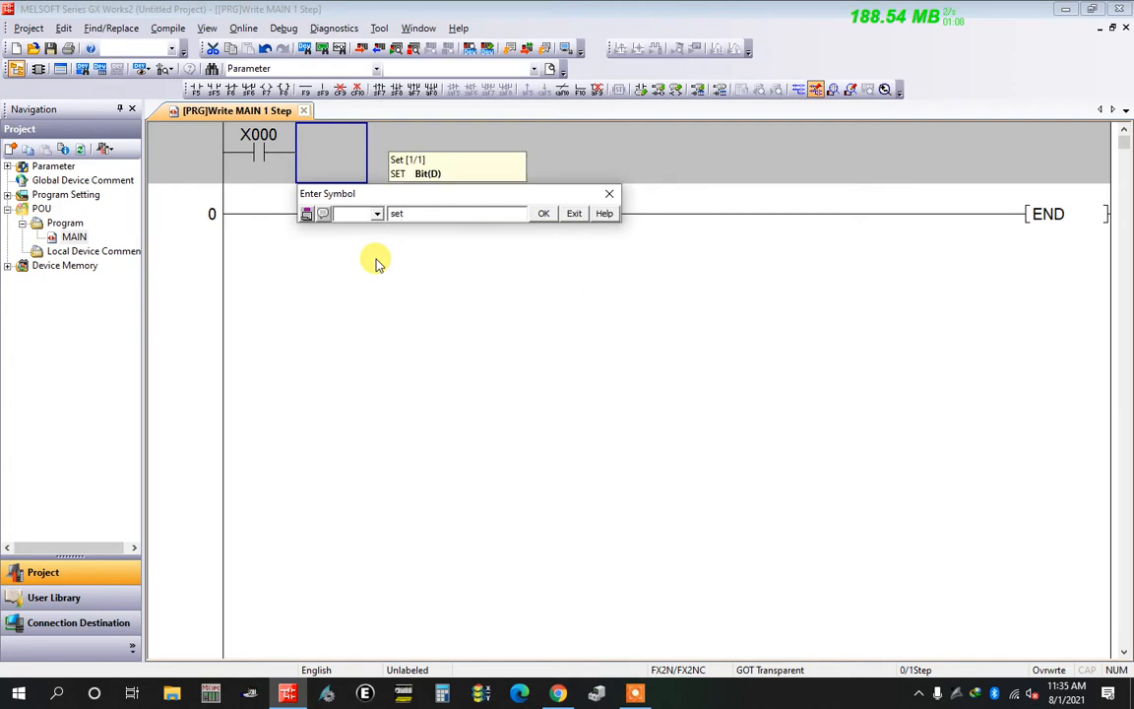
left_click(543, 212)
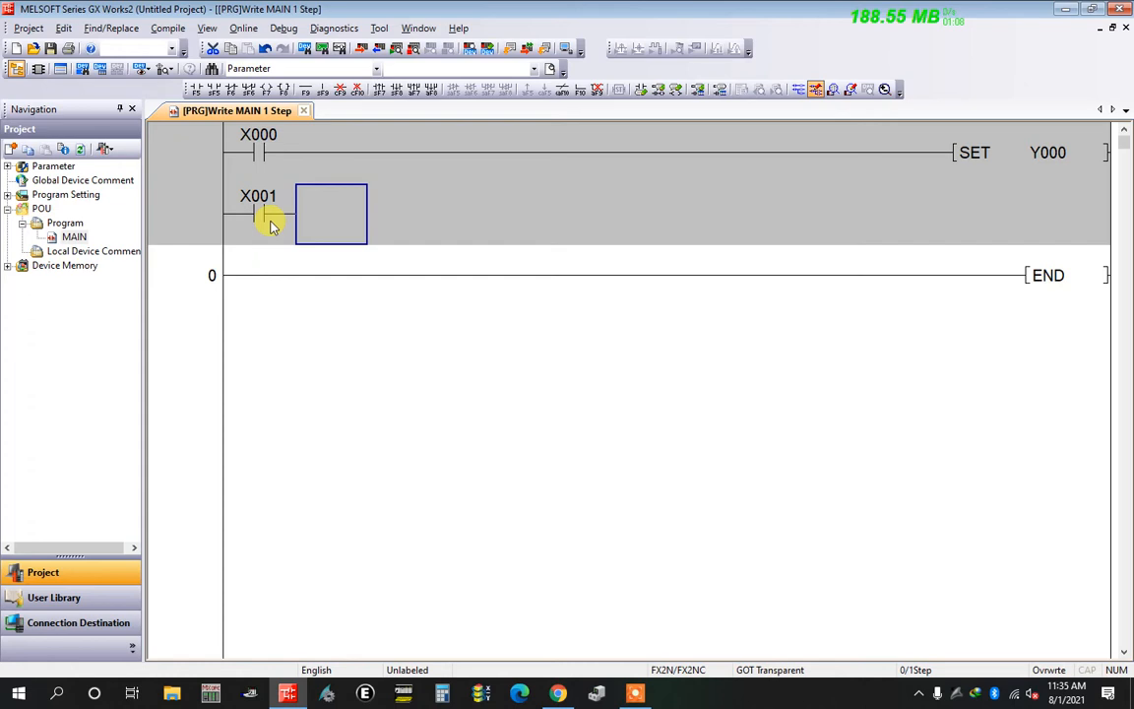
Add a second rung where contact X001 drives a RST Y000 instruction
type("rst y")
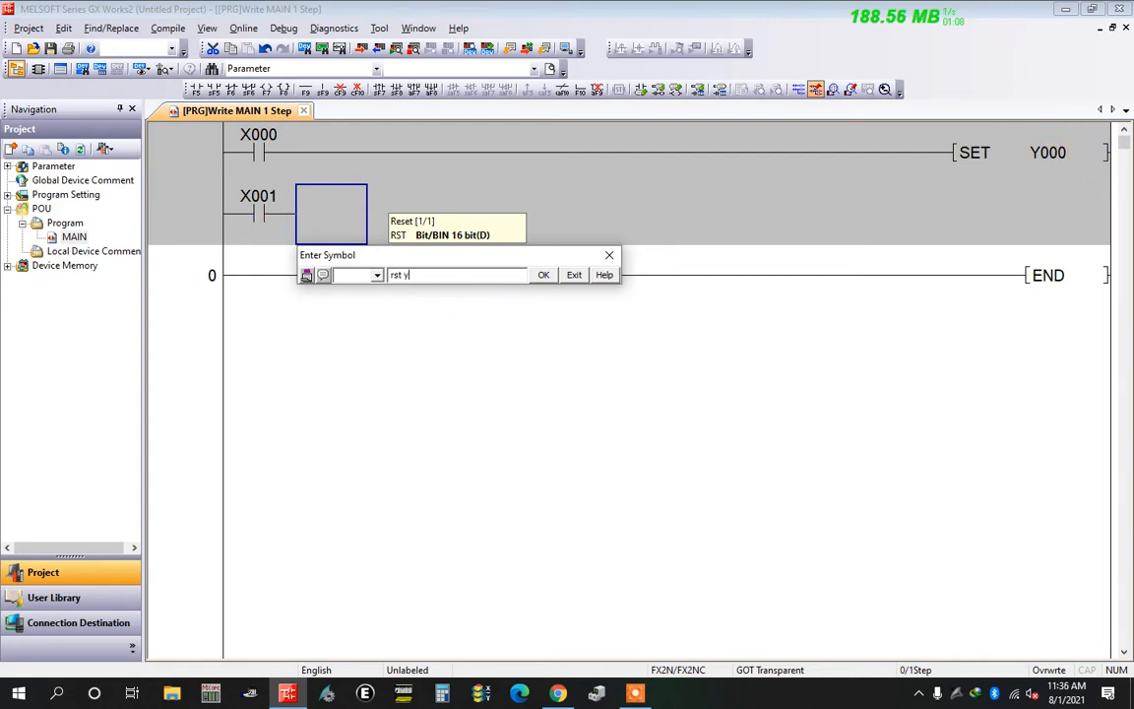
type("0")
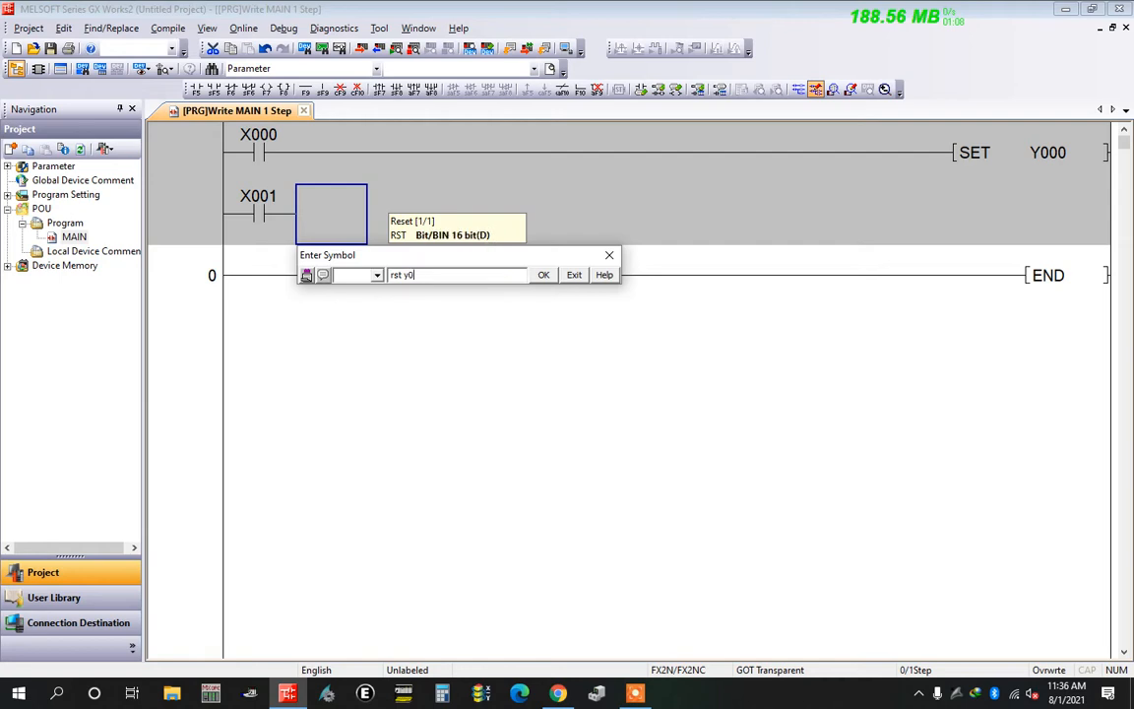
left_click(544, 275)
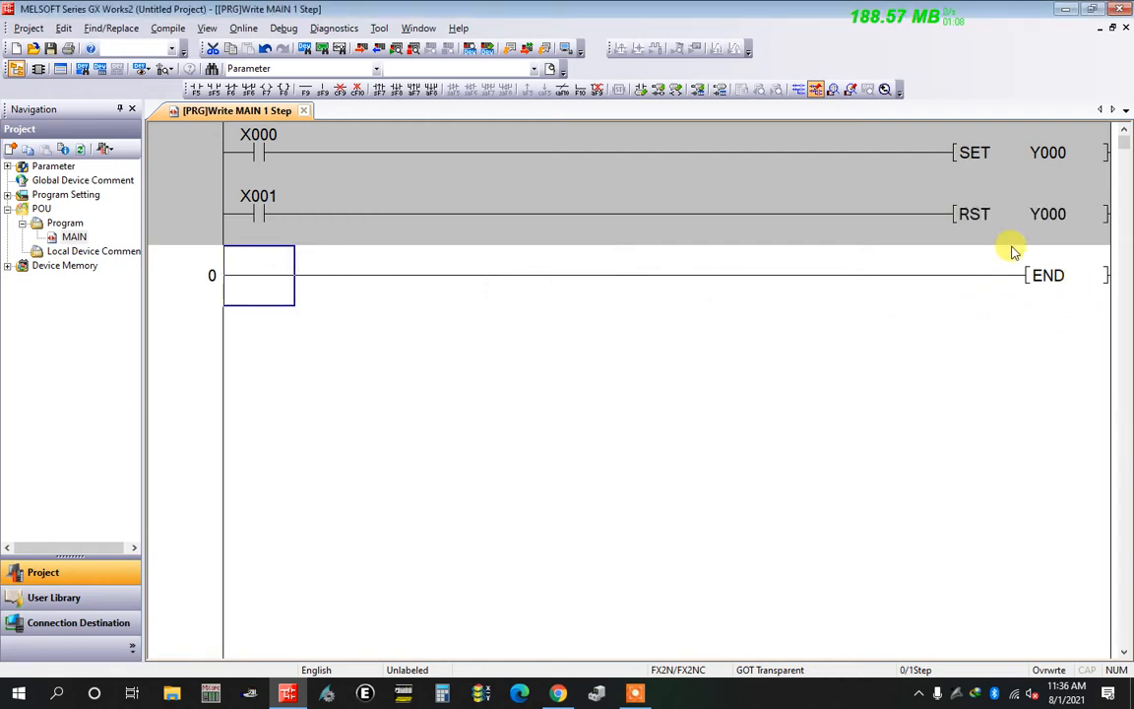
mouse_move(311, 319)
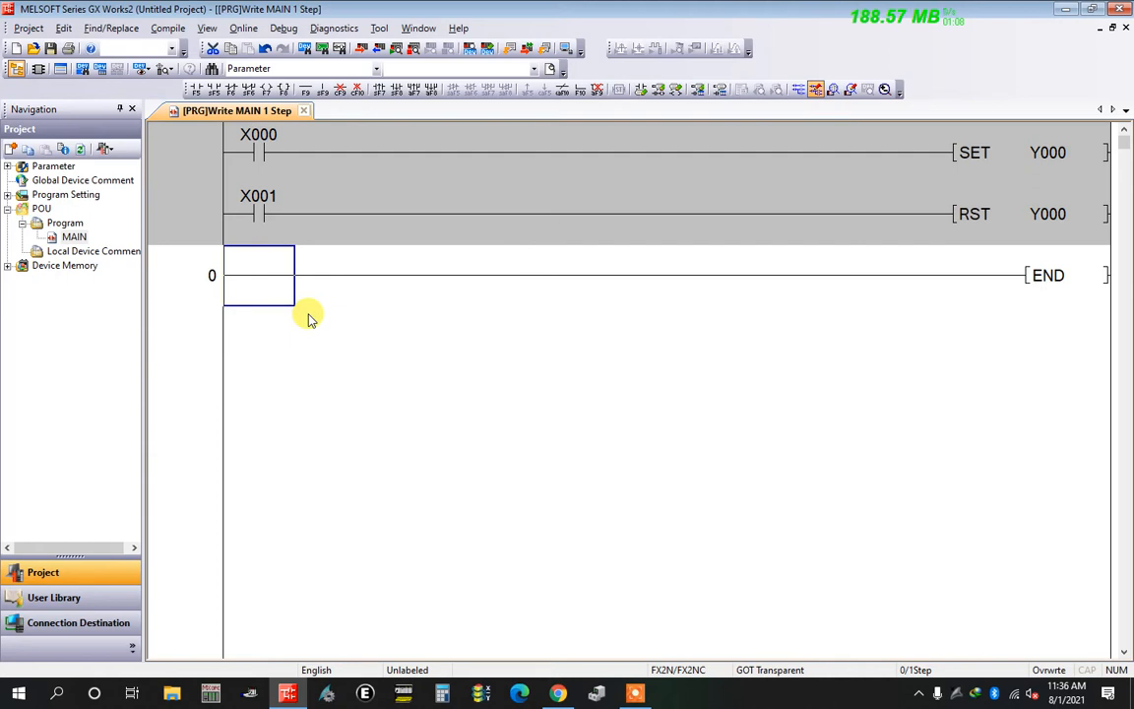
mouse_move(1032, 161)
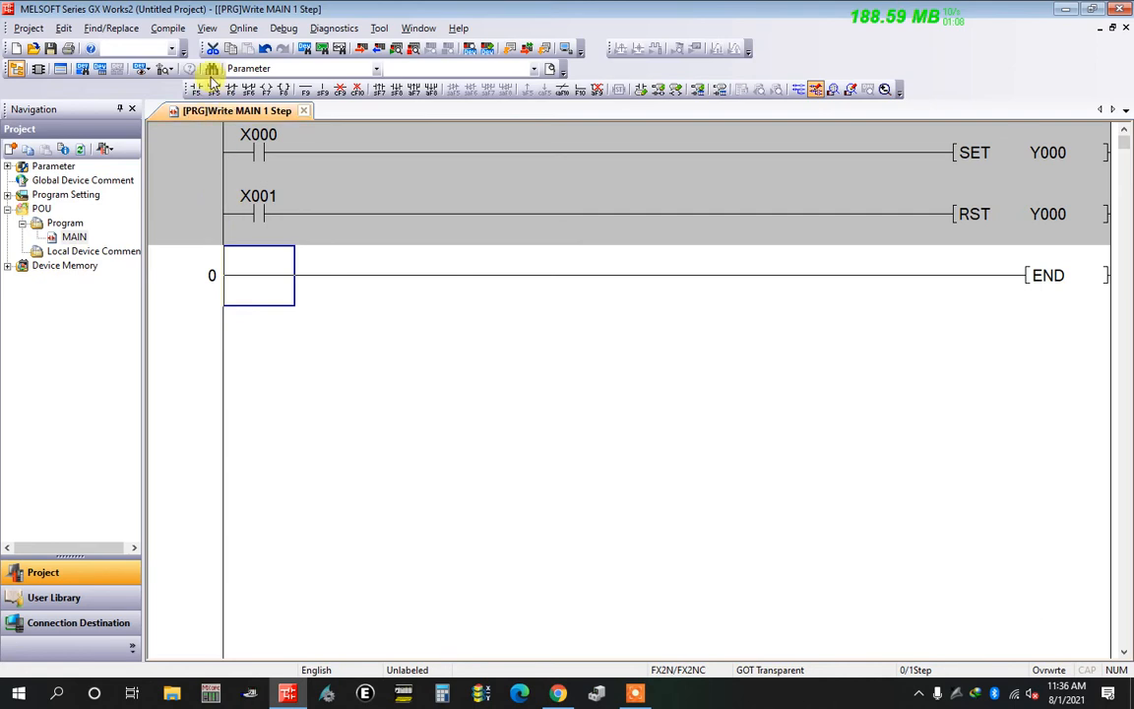
Add rungs where a Y000 NO contact drives coil Y001 and a Y000 NC contact drives coil Y002
left_click(196, 87)
type("y")
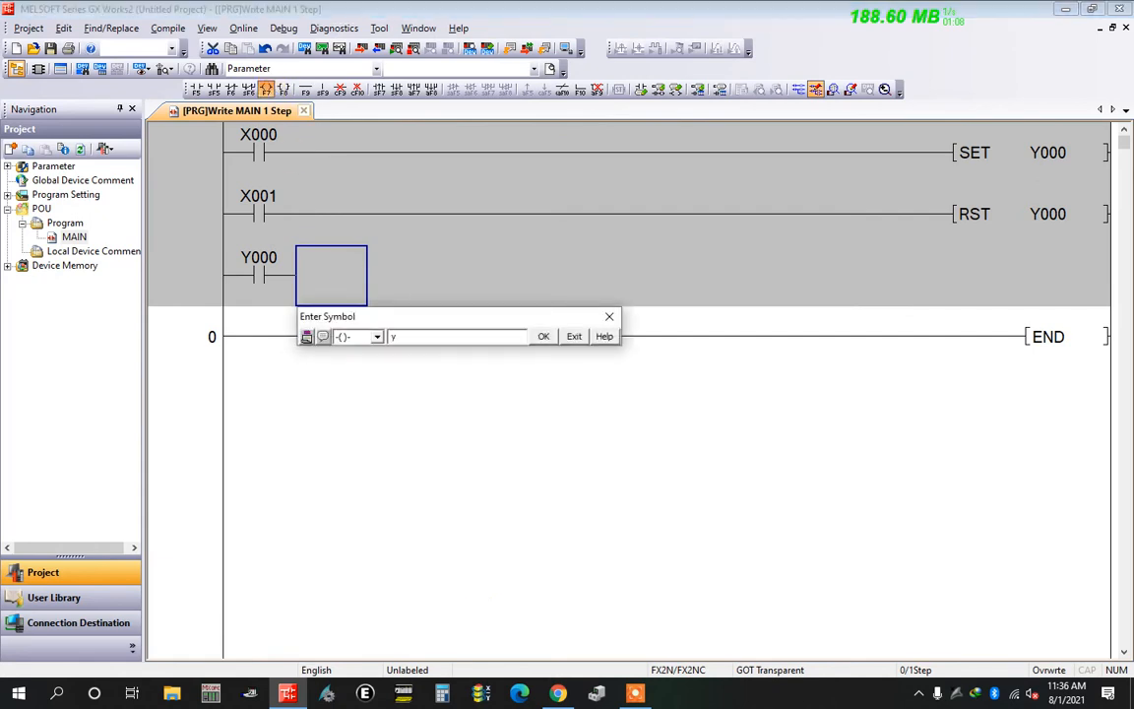
left_click(543, 335)
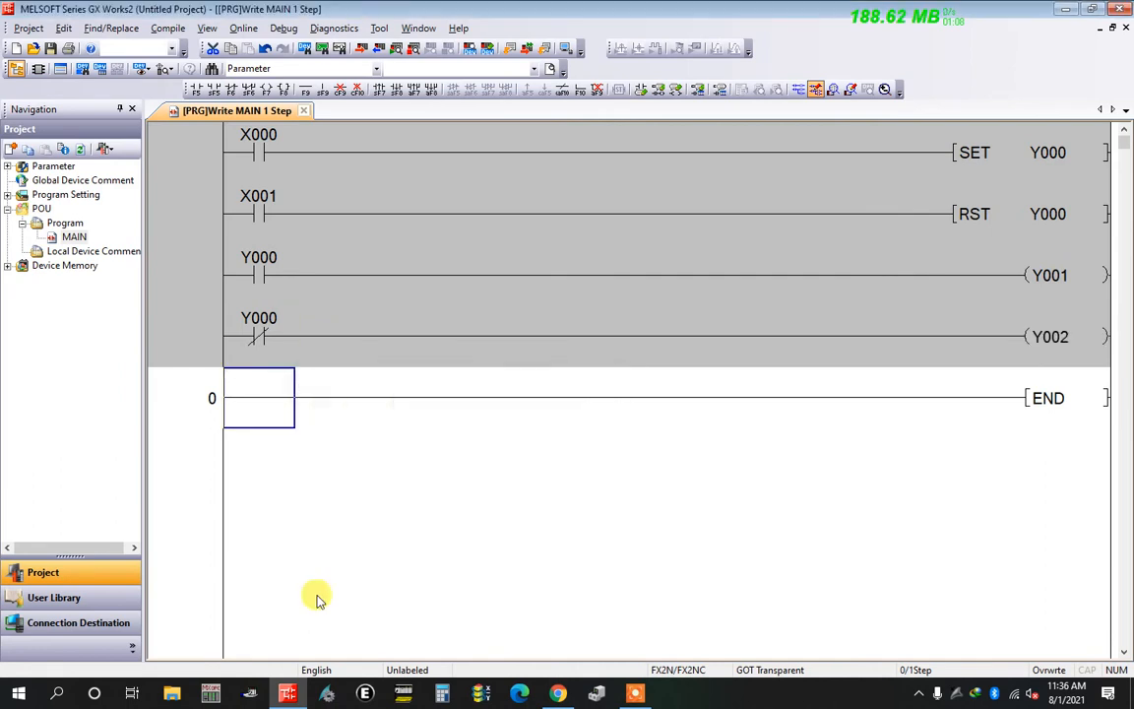
mouse_move(366, 209)
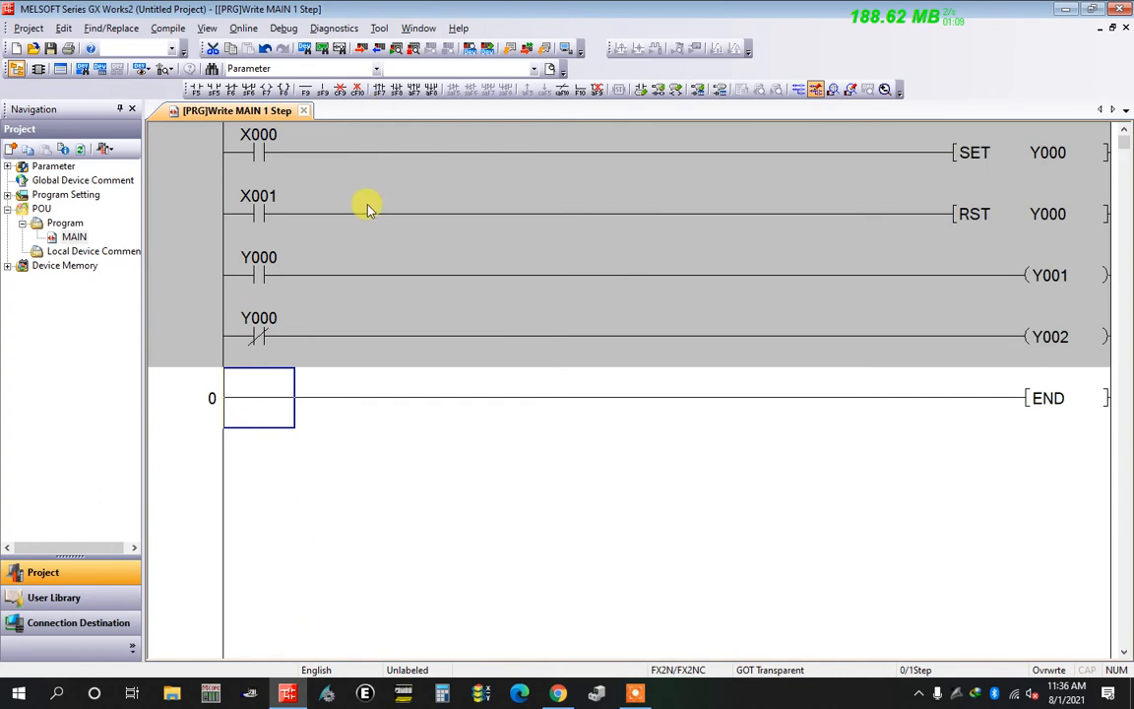
mouse_move(169, 27)
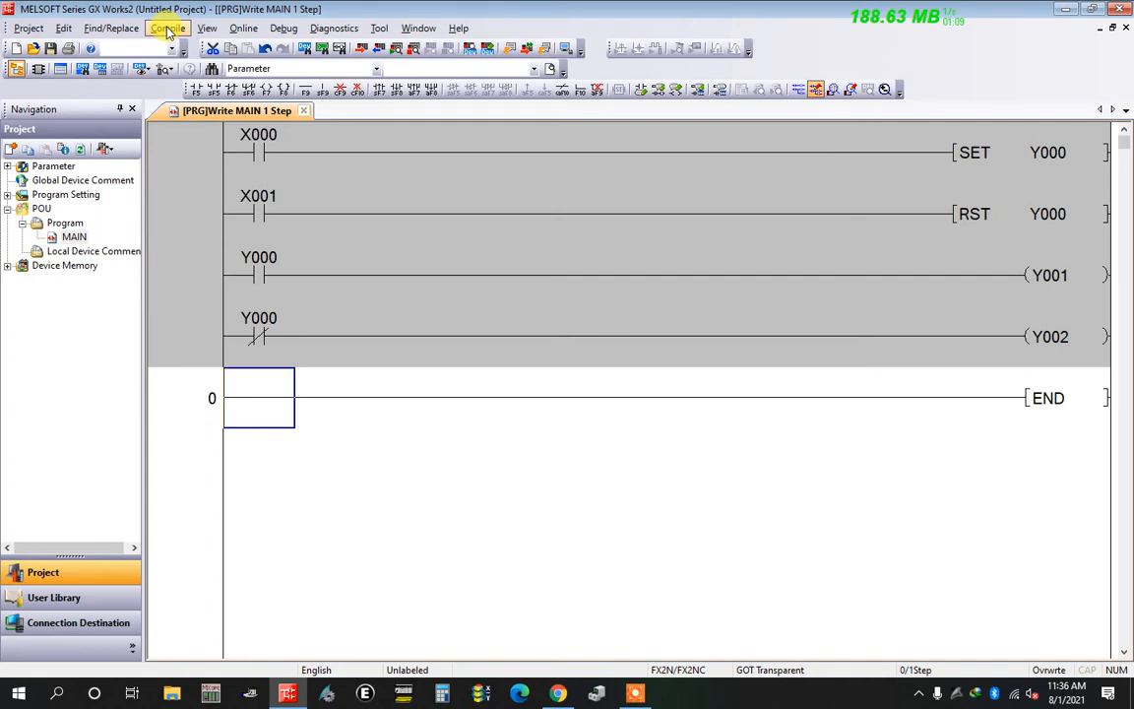
Build the ladder so rungs get step numbers 0-8, then start the simulator
left_click(167, 27)
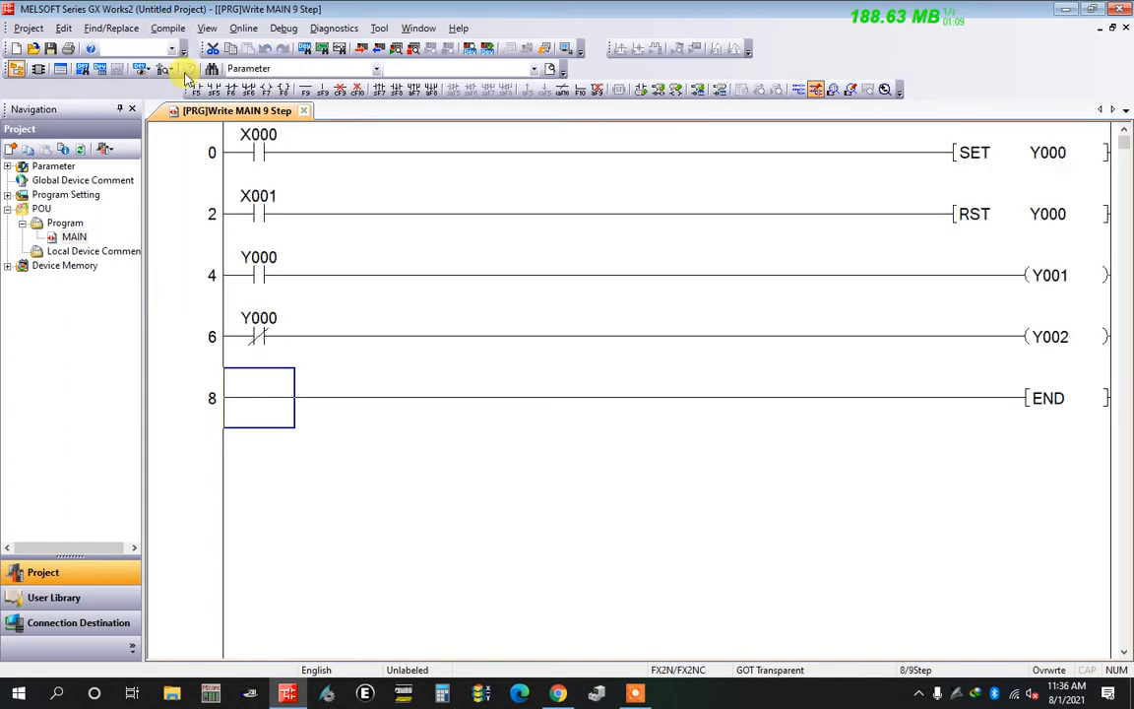
mouse_move(855, 103)
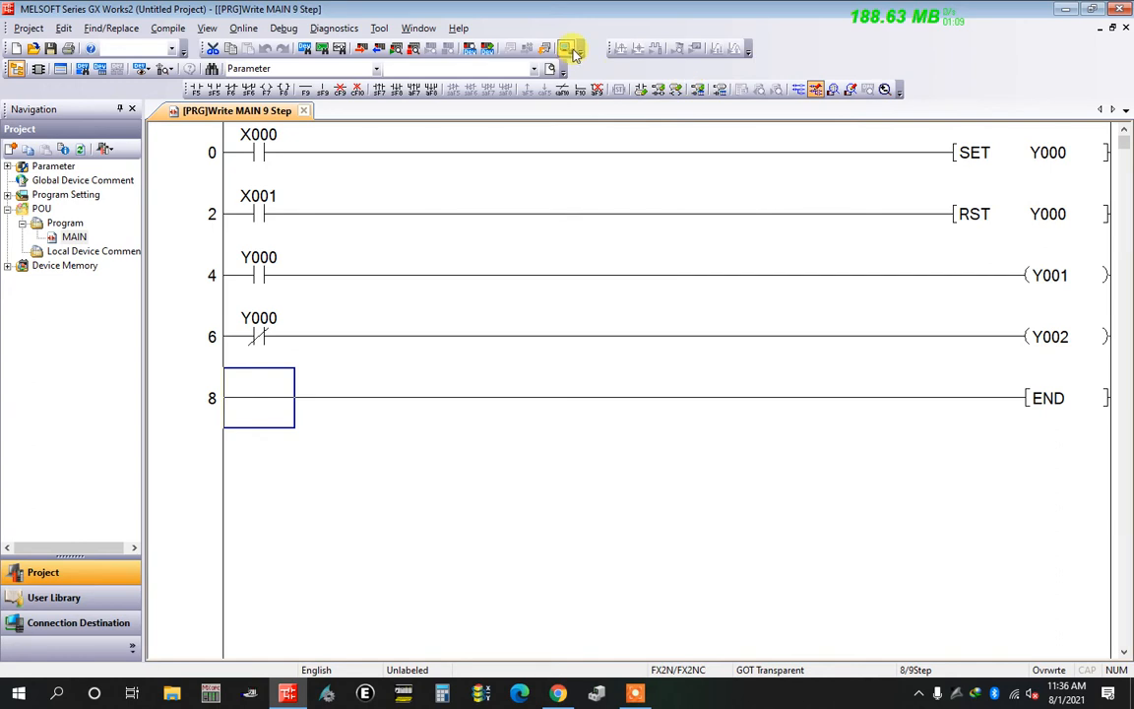
left_click(571, 47)
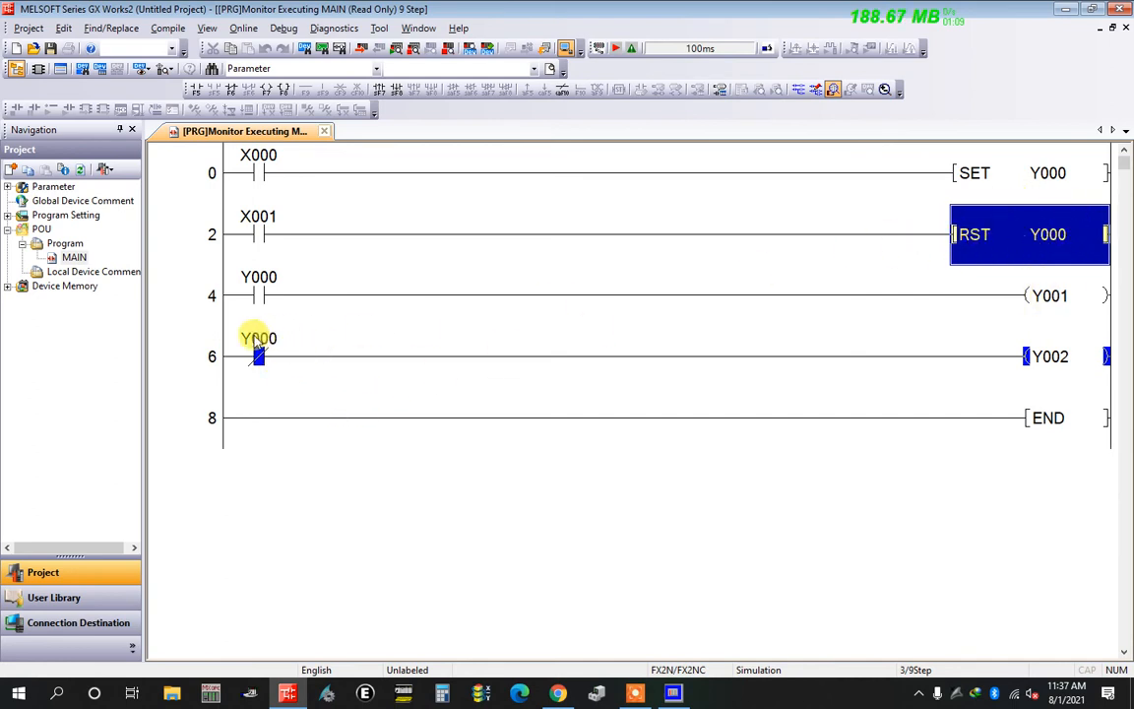
Force input X000 ON in Modify Value so Y000 latches and Y001 energises
left_click(1067, 356)
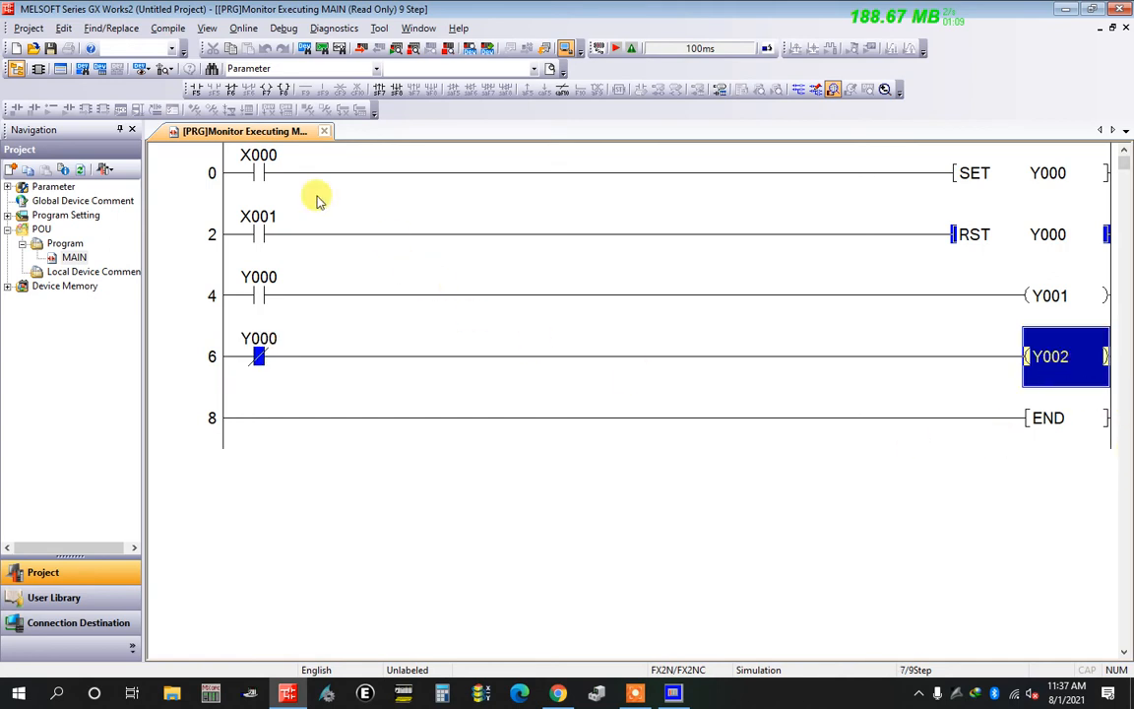
double_click(258, 173)
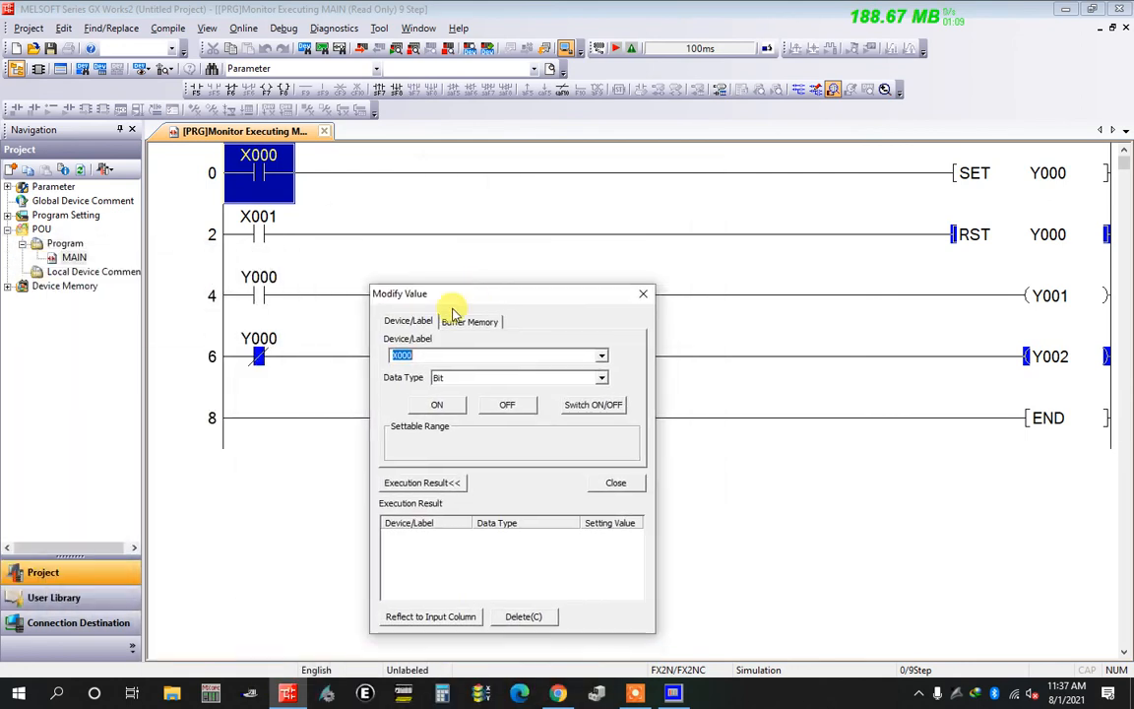
left_click(592, 405)
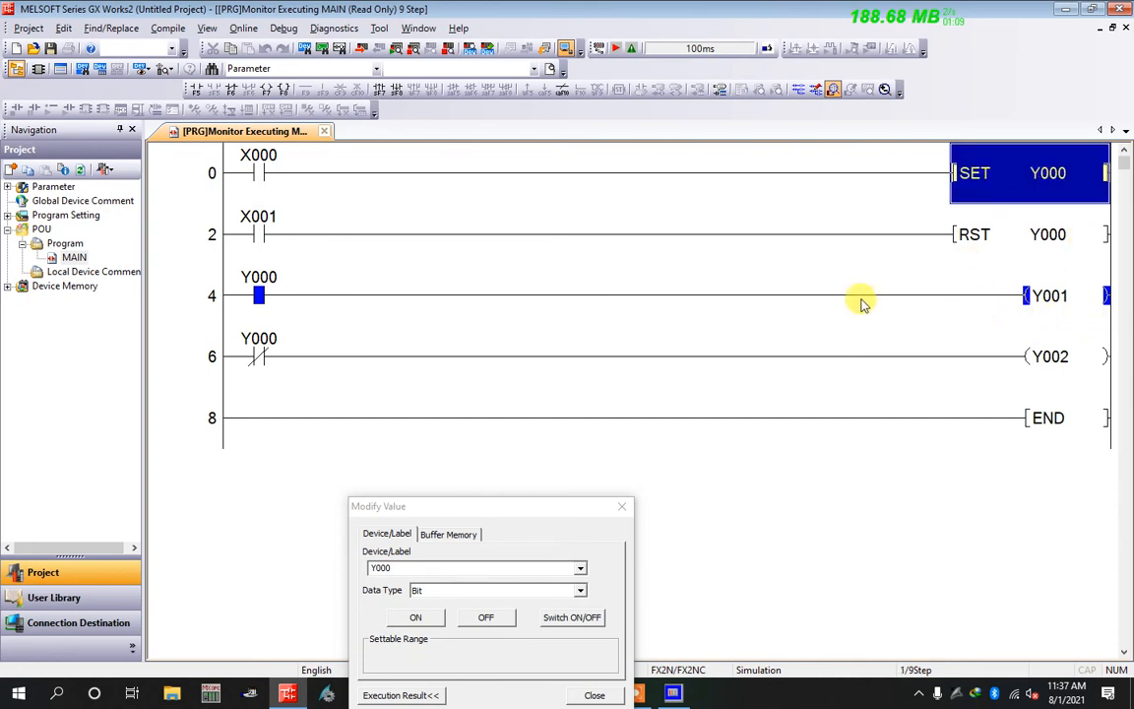
Force input X001 ON so Y000 resets and Y002 energises, then dismiss Modify Value
left_click(1063, 295)
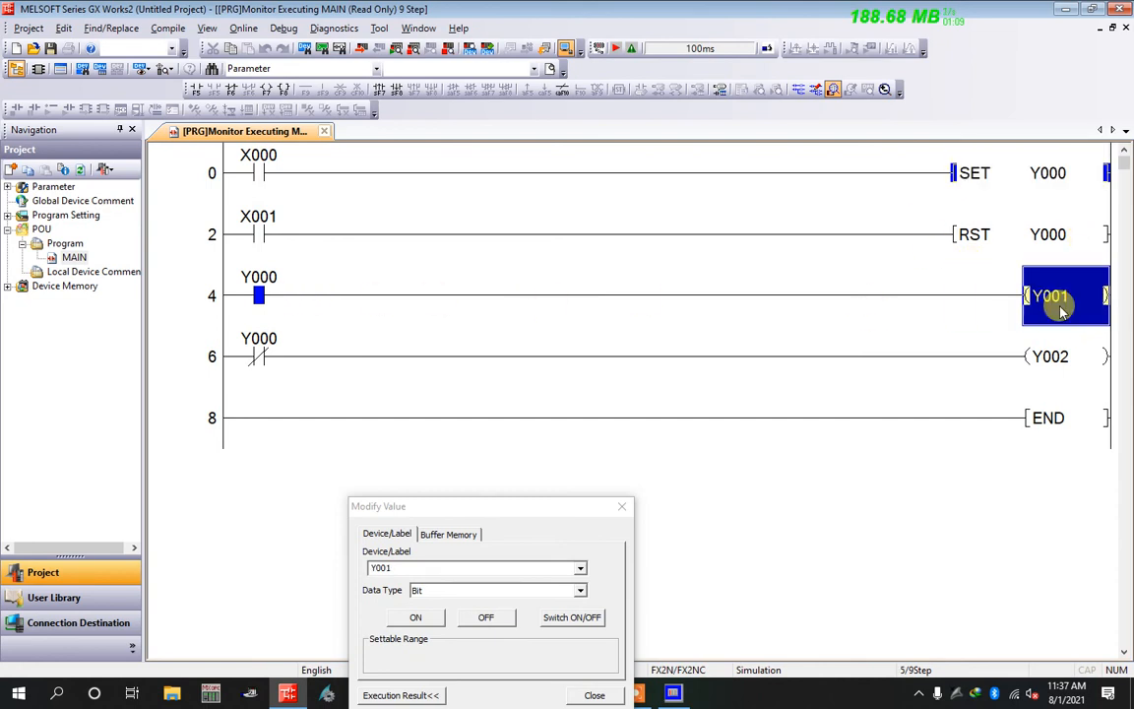
mouse_move(227, 246)
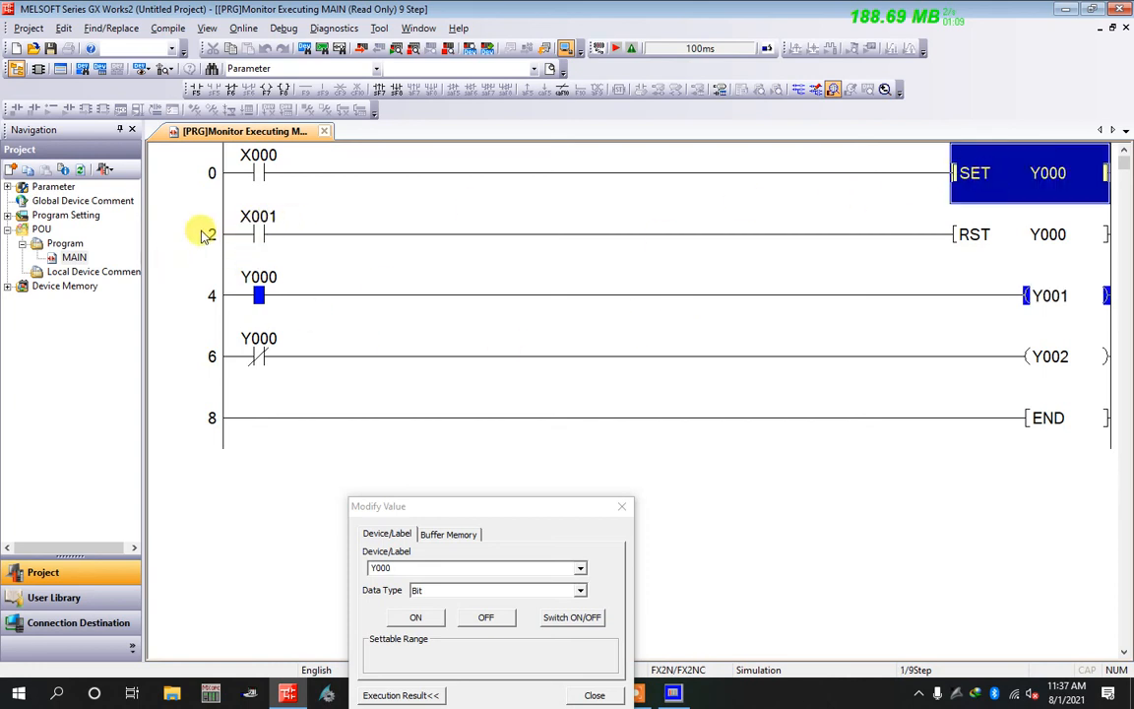
left_click(642, 397)
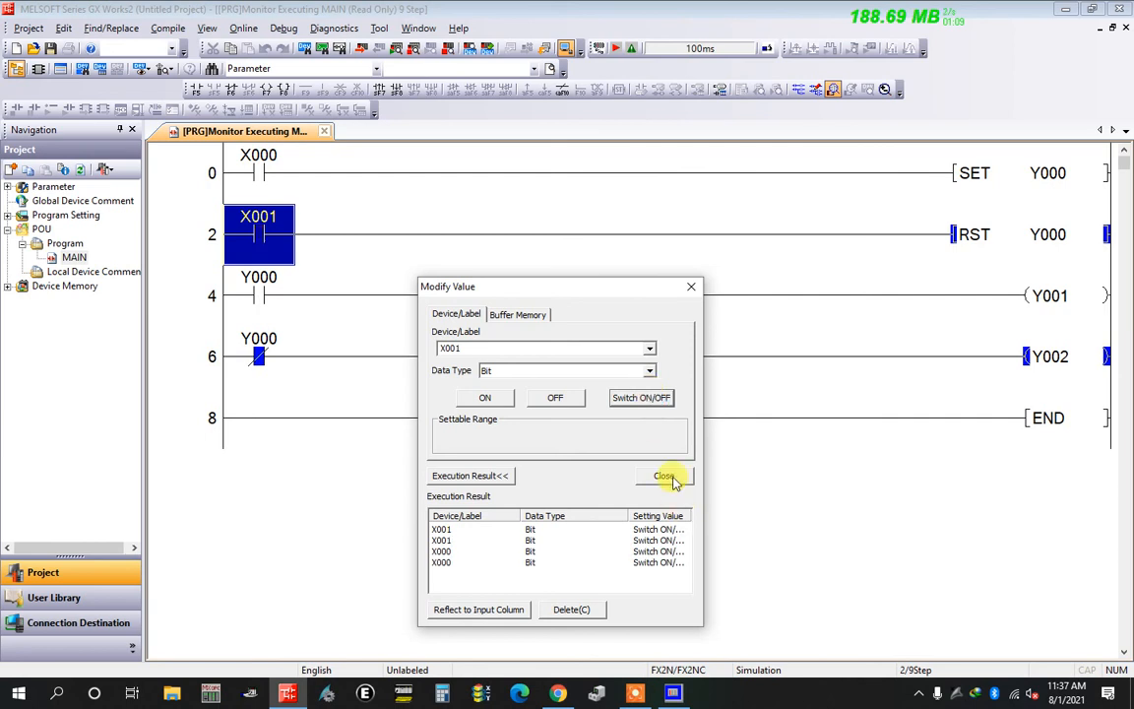
left_click(665, 474)
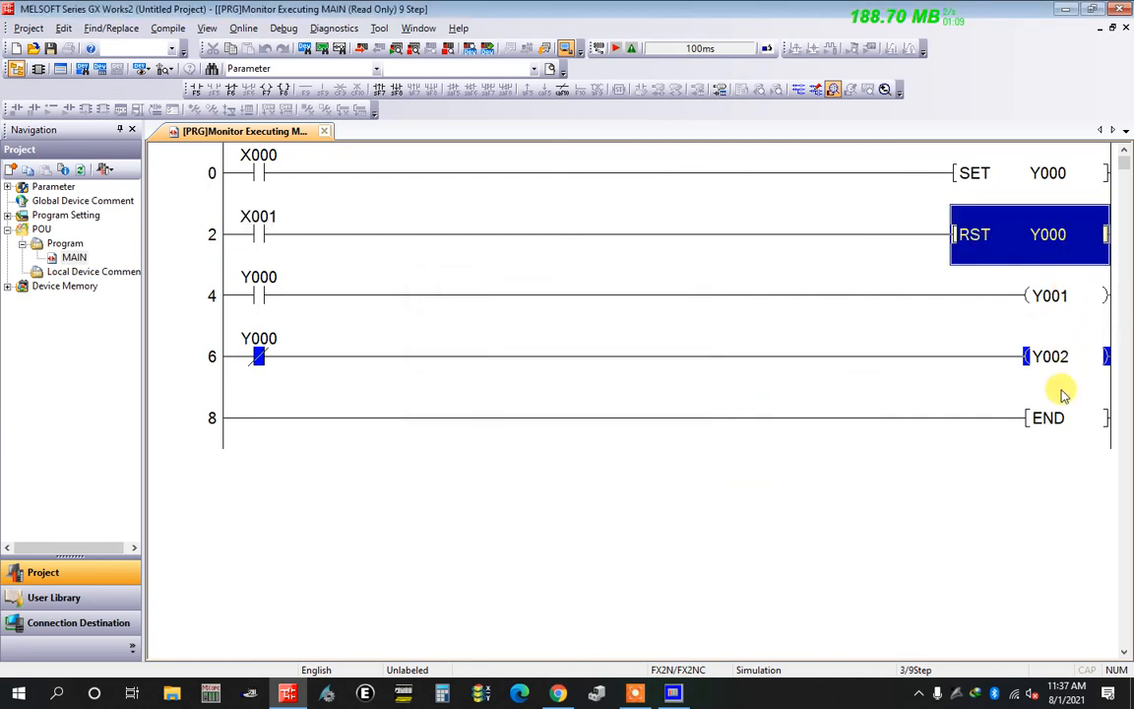
mouse_move(134, 437)
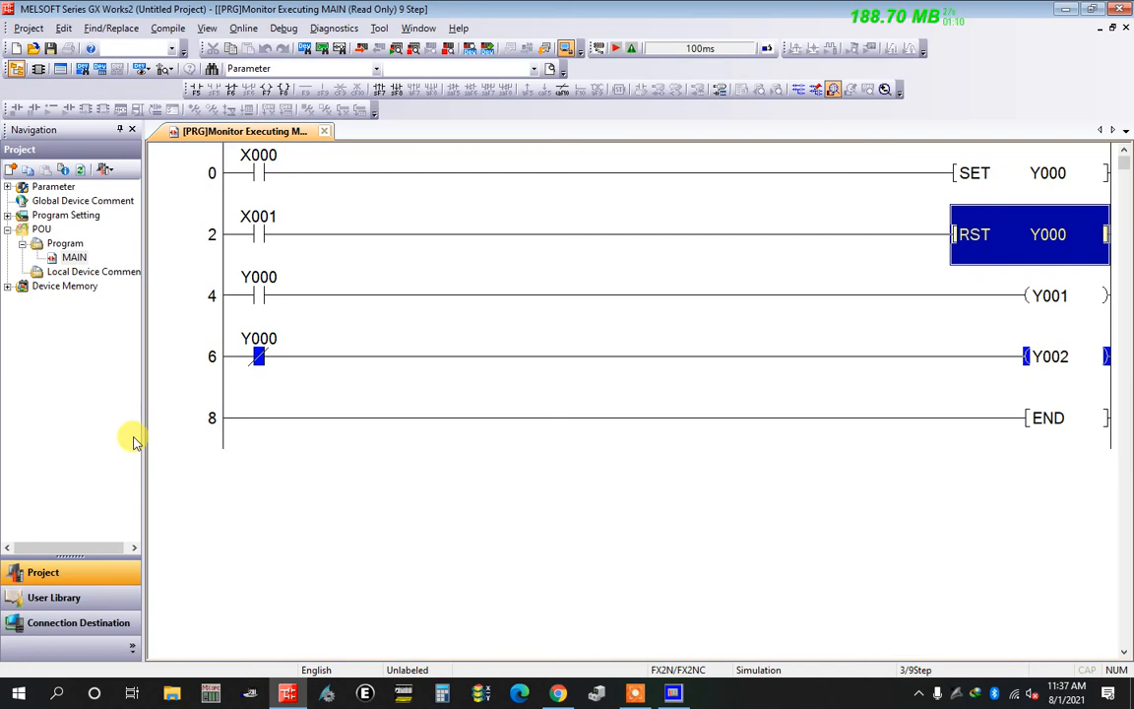